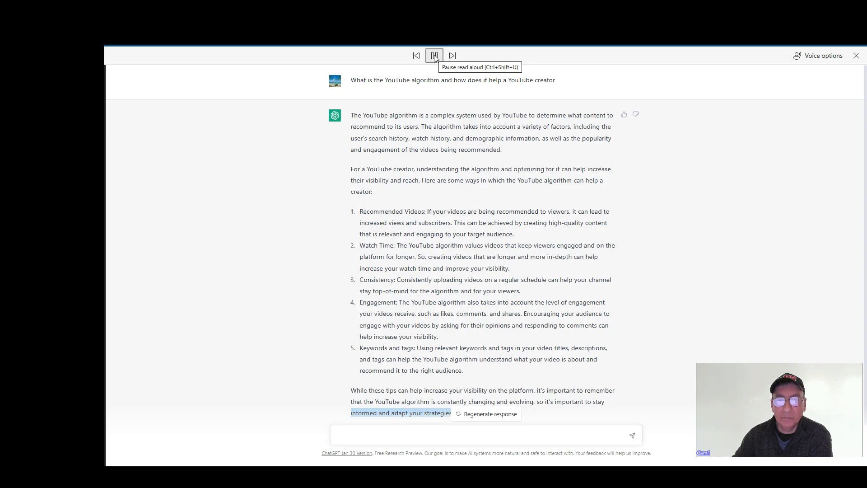
Pause Edge's Read Aloud playback of ChatGPT's YouTube algorithm answer
{"action": "left_click", "coordinate": [433, 55]}
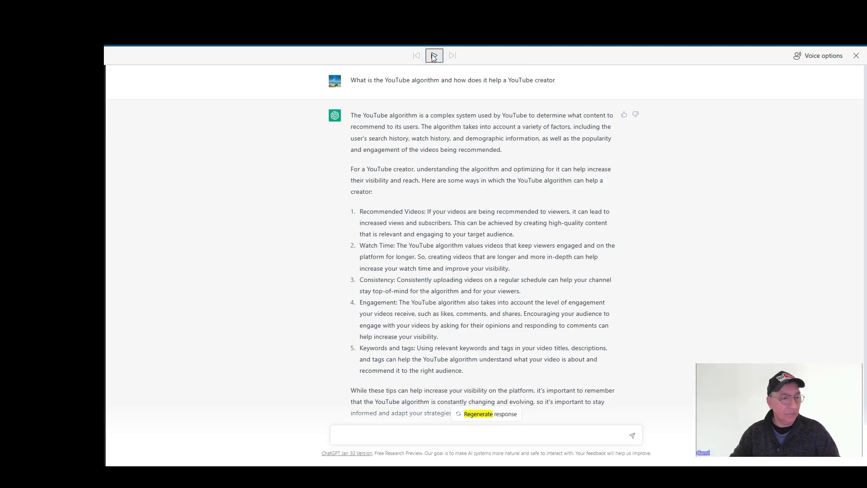